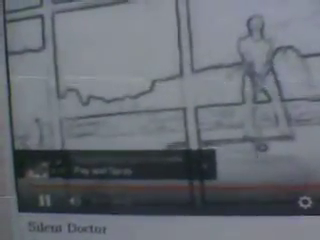
scroll("down", 3)
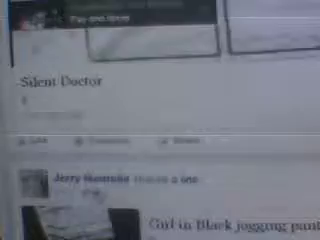
scroll("down", 3)
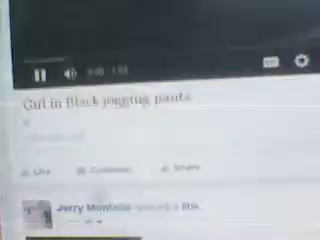
scroll("down", 3)
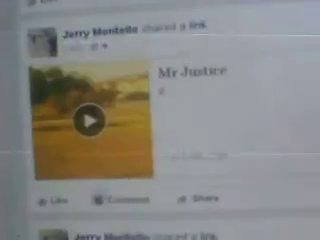